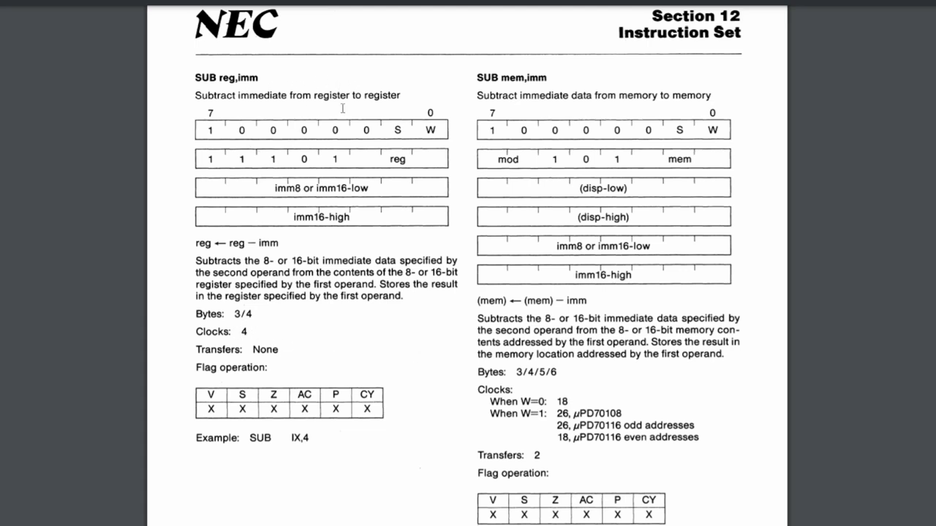
pyautogui.moveTo(584, 409)
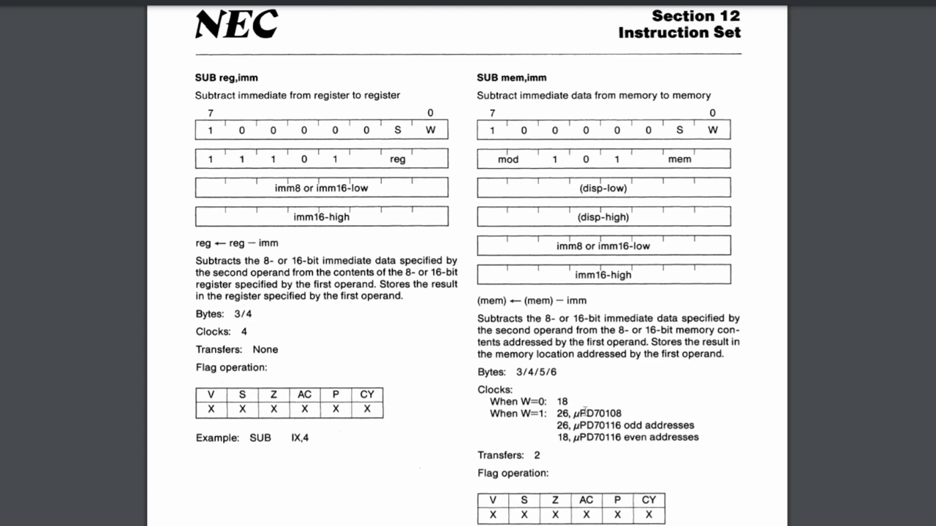
pyautogui.moveTo(577, 409)
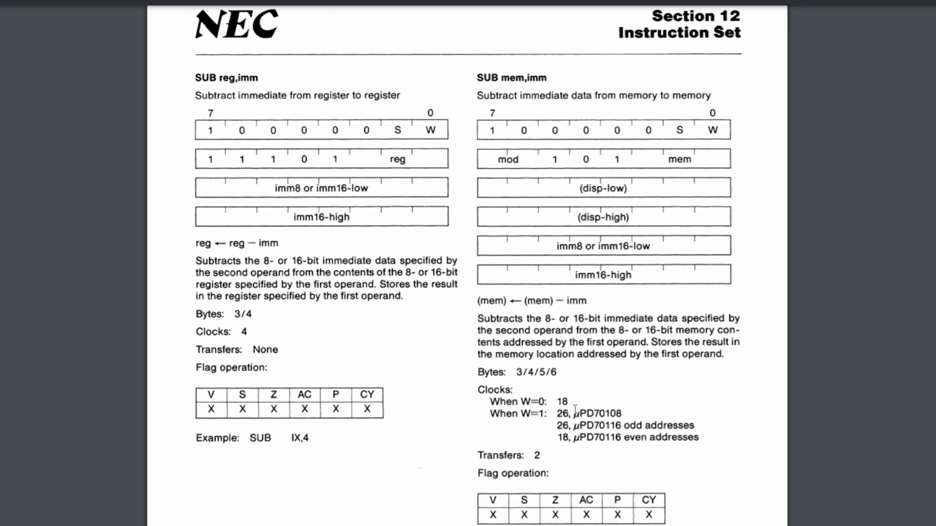
pyautogui.moveTo(563, 406)
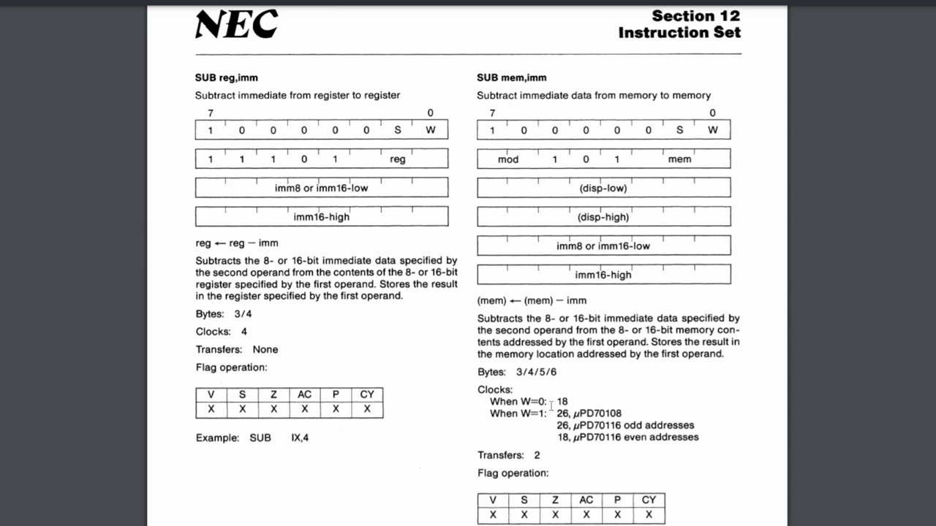